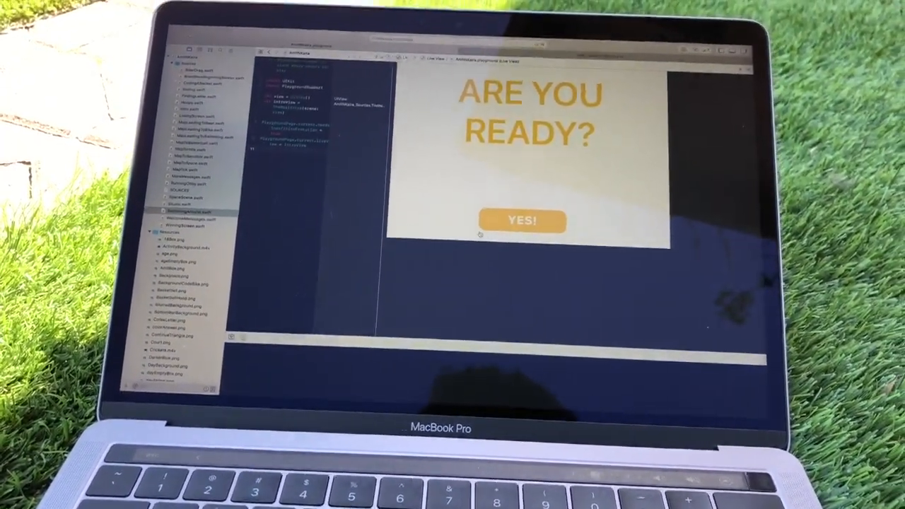
- Answer YES! on the 'Are you ready?' screen to enter the beach scene
{"action": "left_click", "coordinate": [524, 221]}
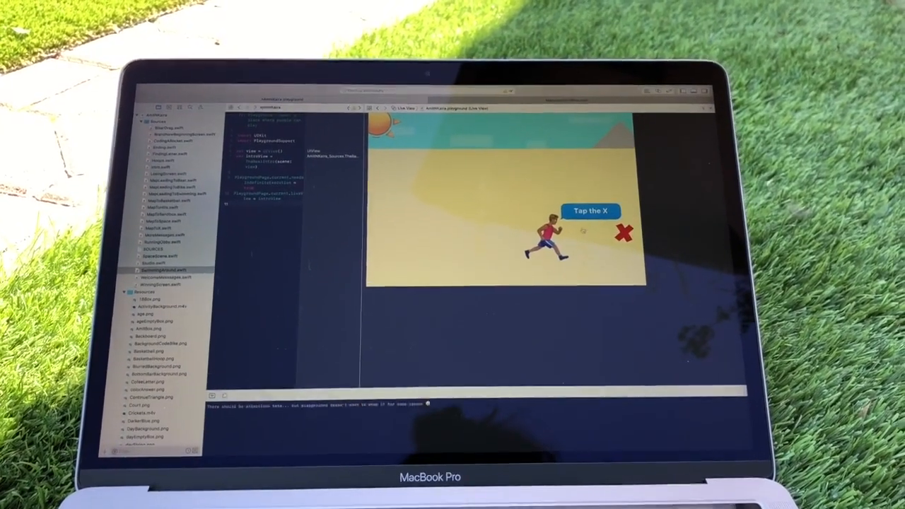
- Tap the red X in the beach scene to reach the six-square anthem grid
{"action": "left_click", "coordinate": [625, 234]}
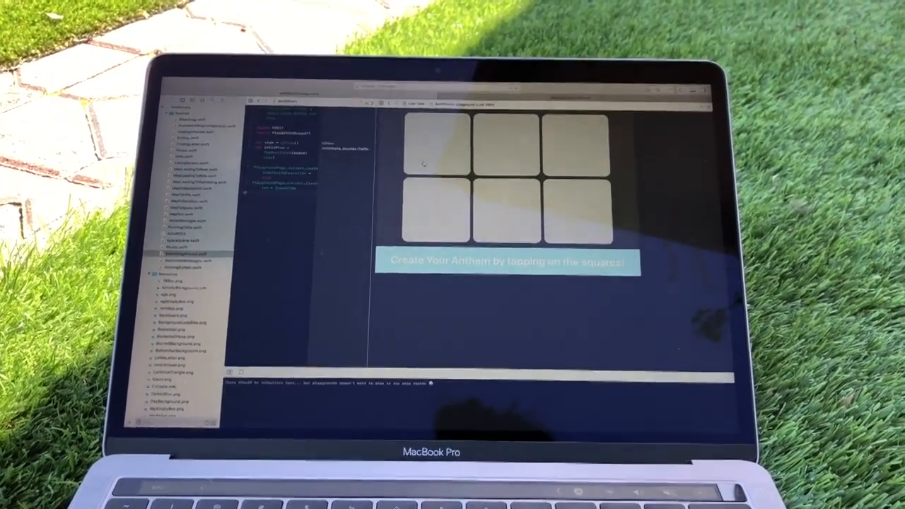
- Play an anthem square, then take the 'Time To Move On!' arrow to the next level
{"action": "left_click", "coordinate": [431, 149]}
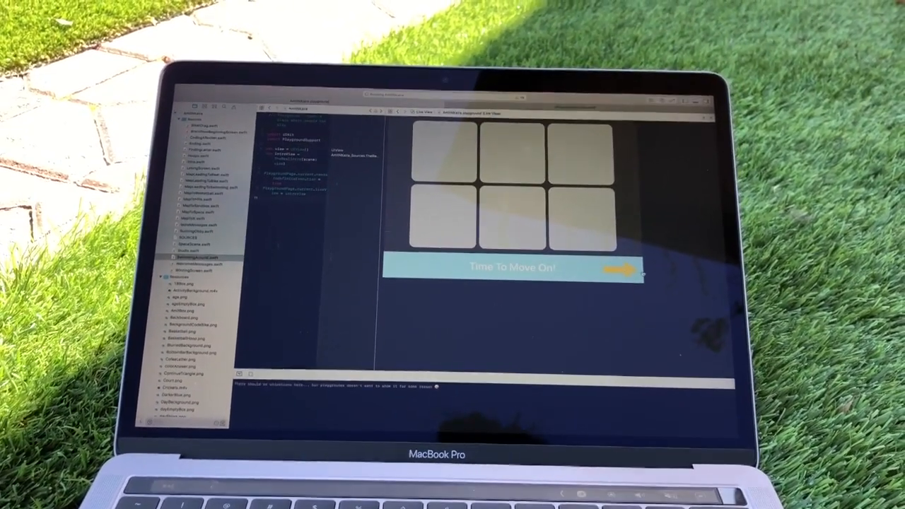
{"action": "left_click", "coordinate": [620, 267]}
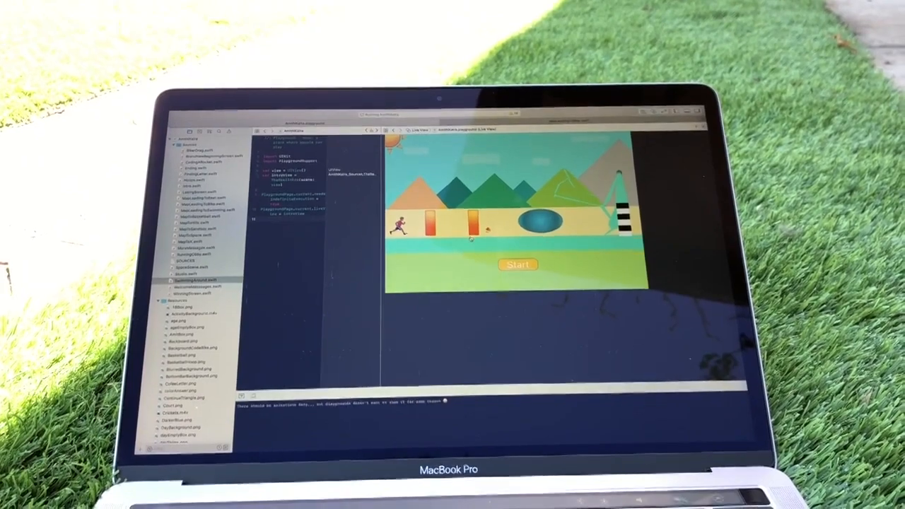
- Start the runner across the mountain course until the found-letter scroll appears
{"action": "left_click", "coordinate": [518, 264]}
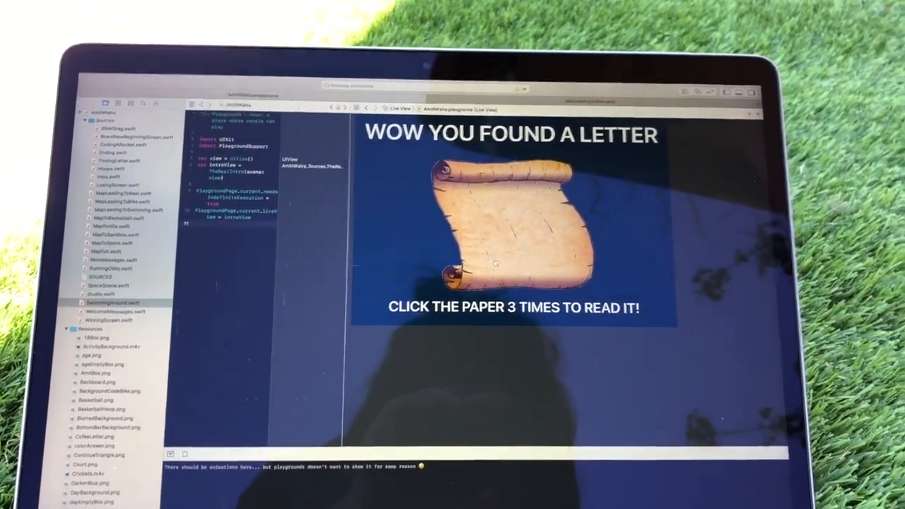
- Read the paper letter to reach the 'Thank you for viewing my WWDC playground!' screen
{"action": "left_click", "coordinate": [509, 219]}
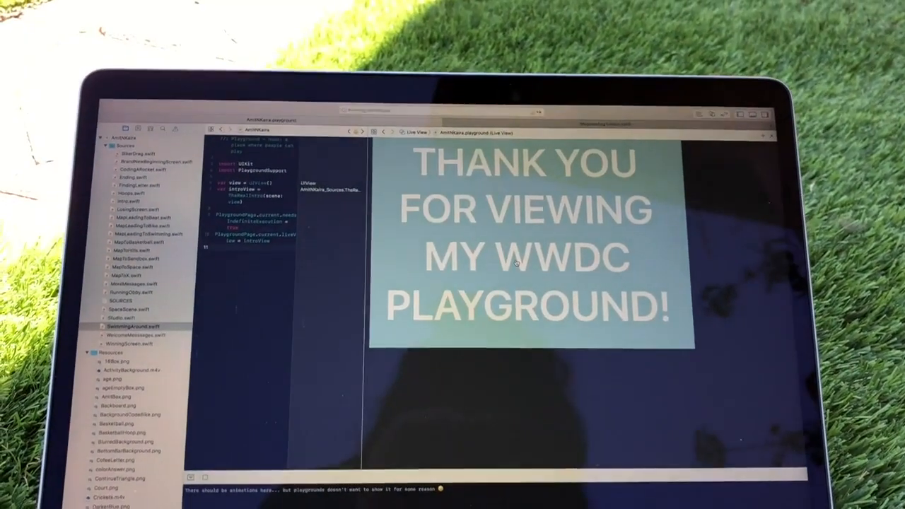